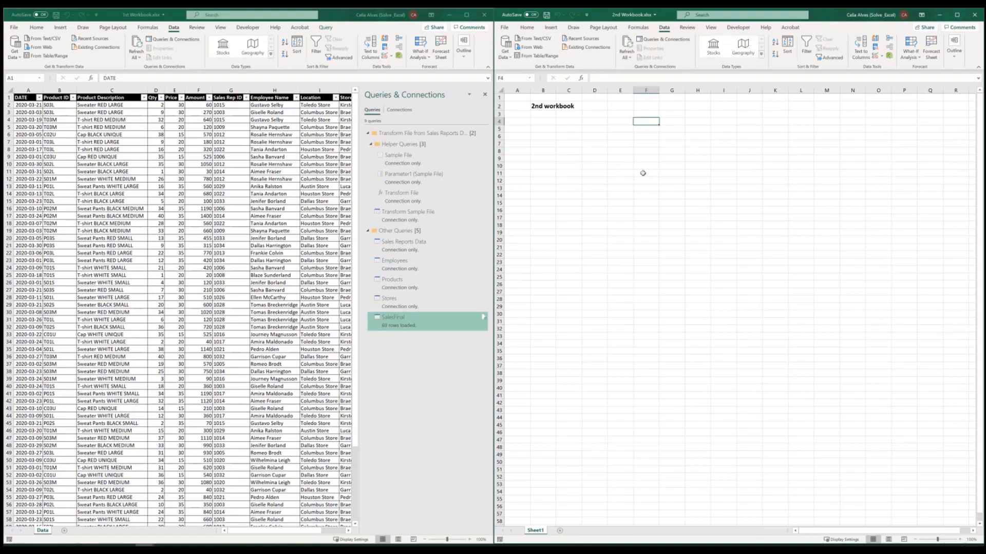
mouse_move(627, 159)
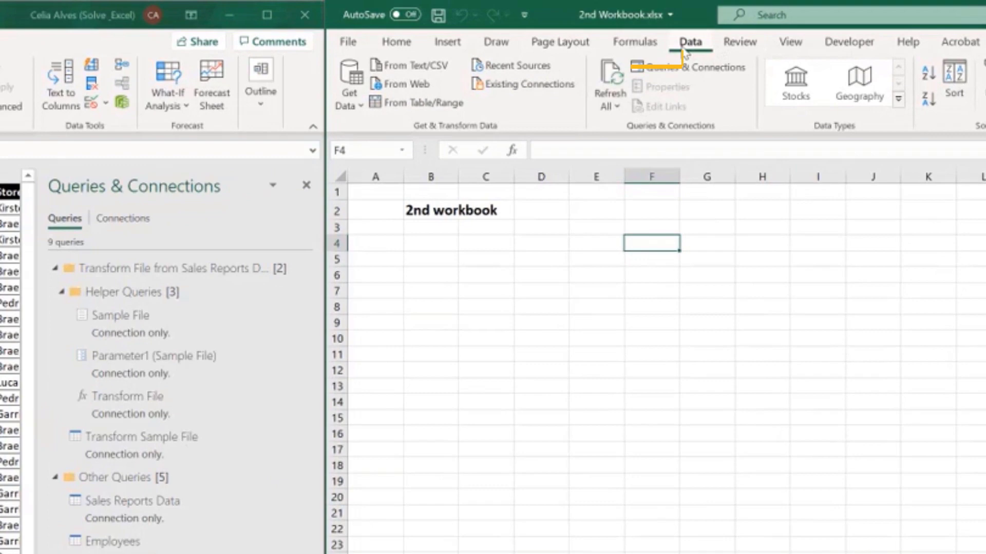
mouse_move(652, 76)
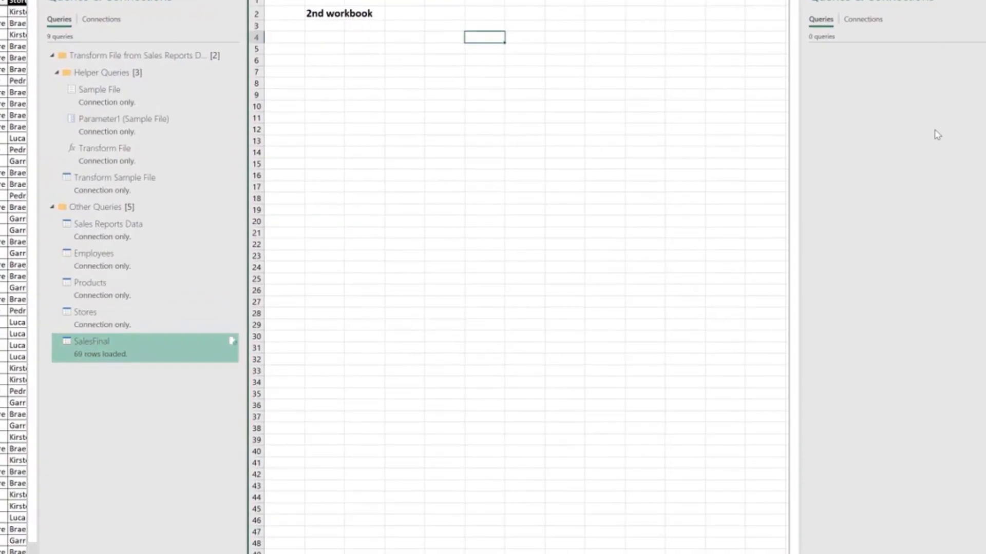
mouse_move(872, 85)
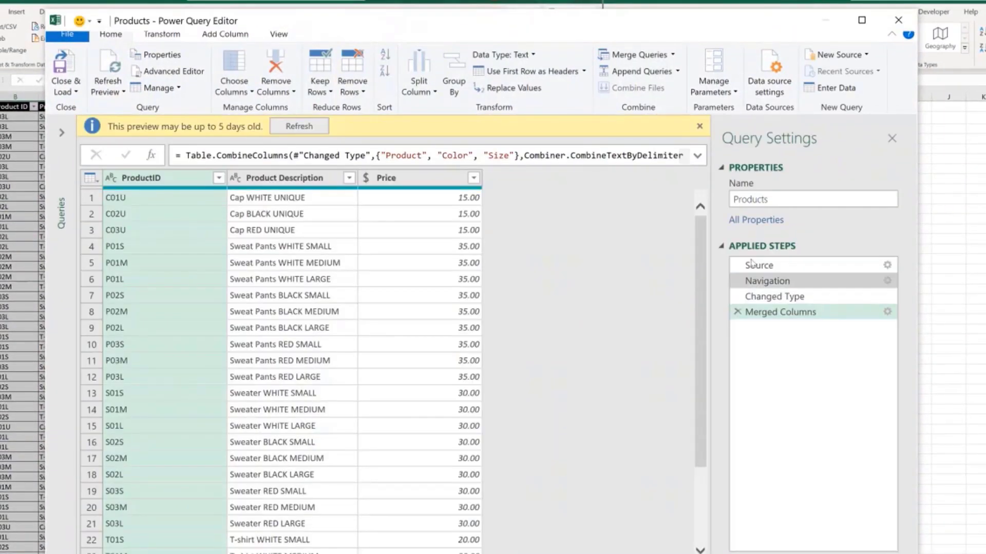
mouse_move(780, 311)
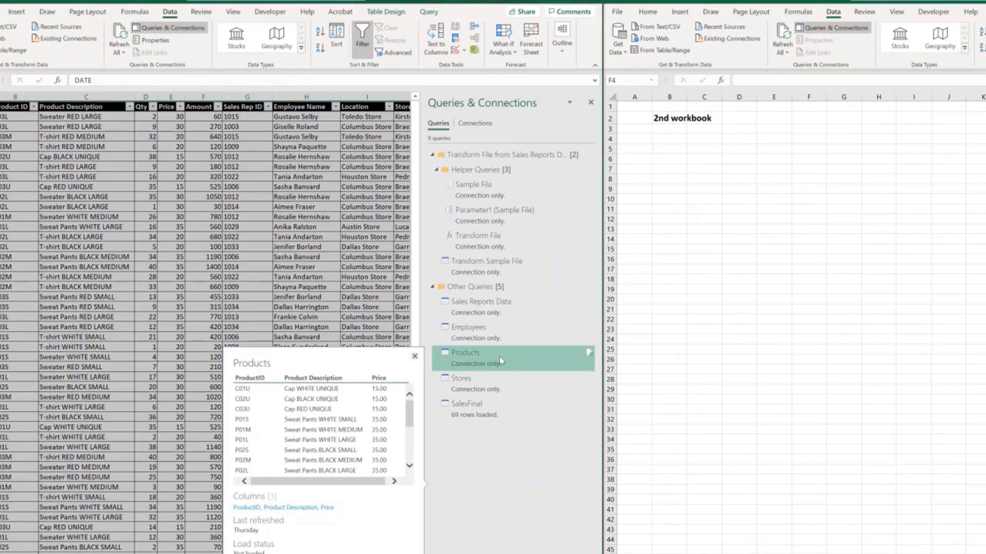
mouse_move(501, 362)
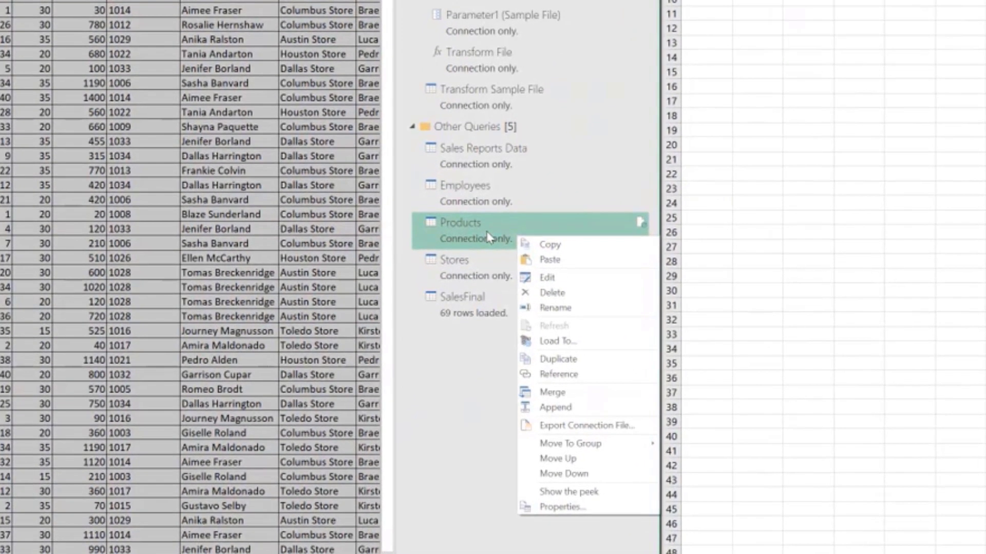
mouse_move(473, 234)
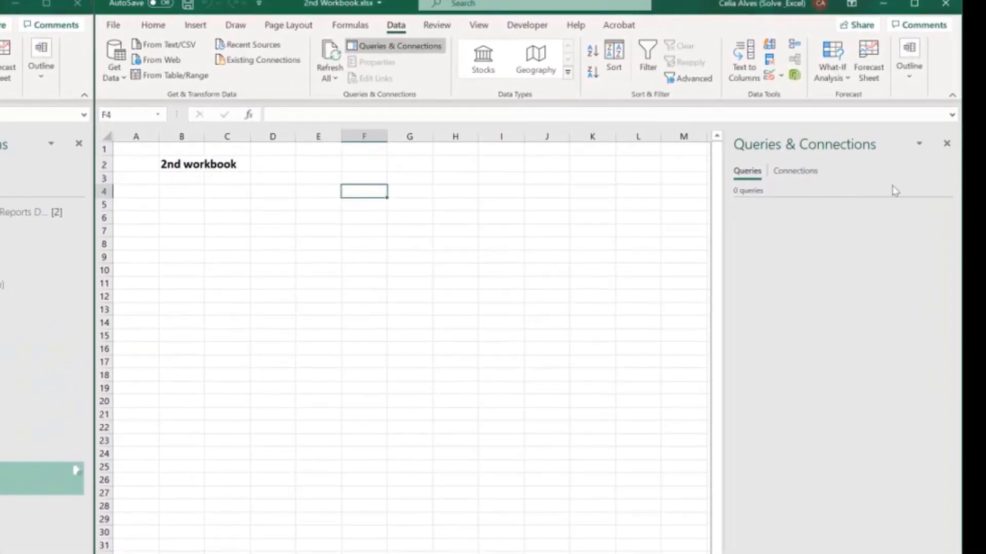
Step: Paste the Products query into the second workbook's Queries pane and open it in the editor
right_click(837, 271)
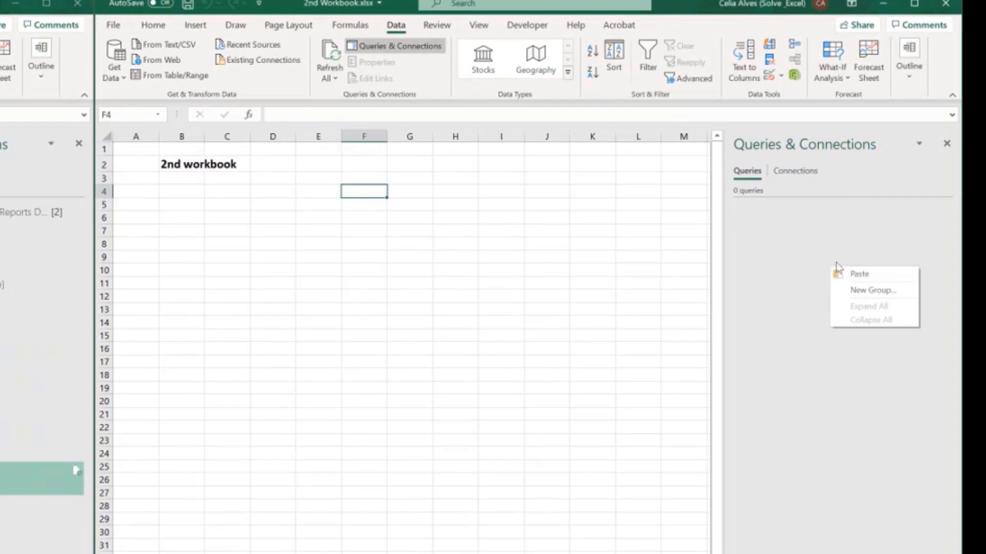
click(858, 280)
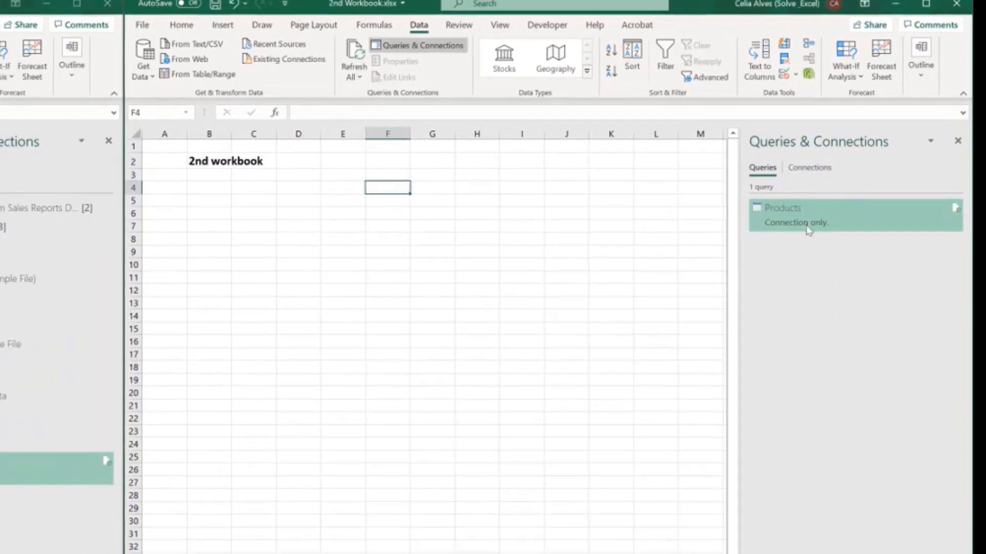
double_click(782, 208)
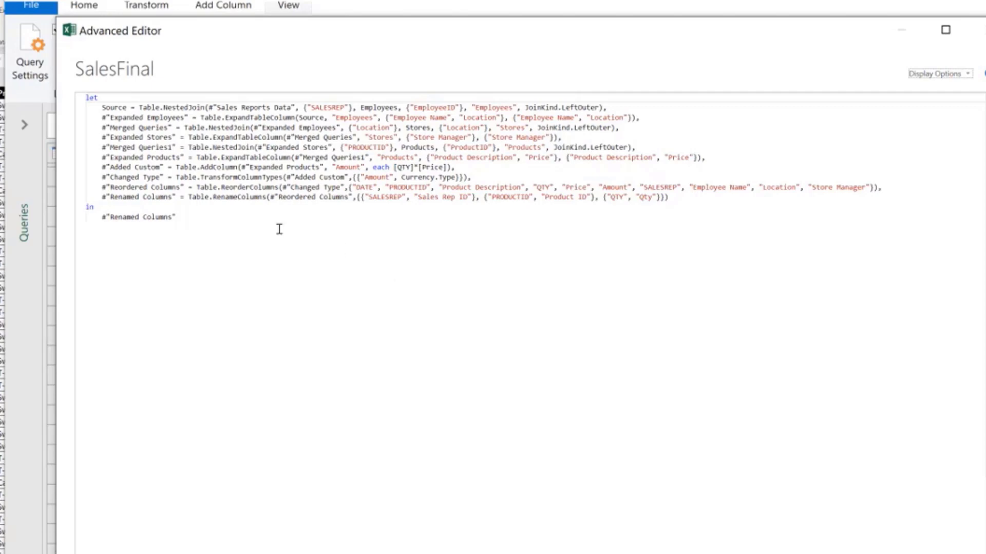
click(810, 505)
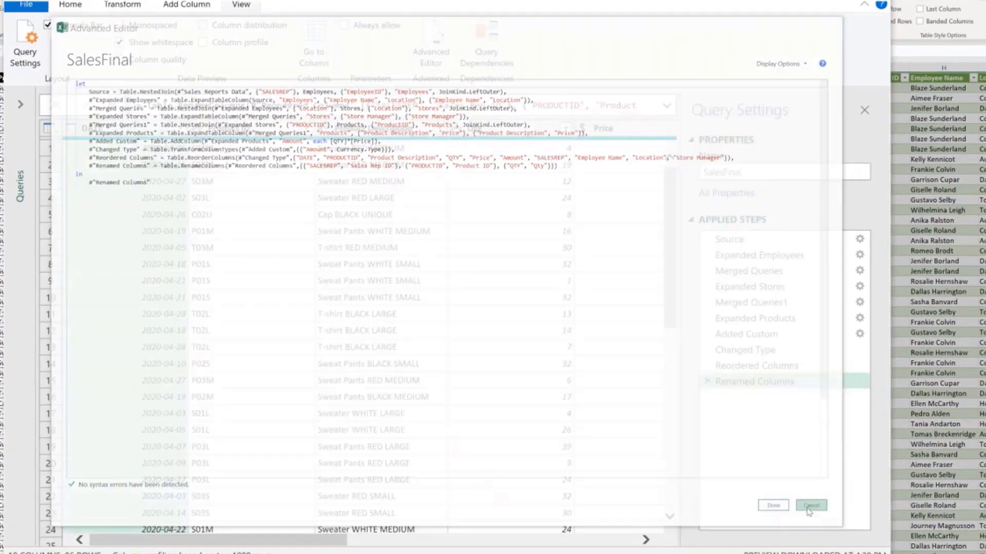
click(811, 505)
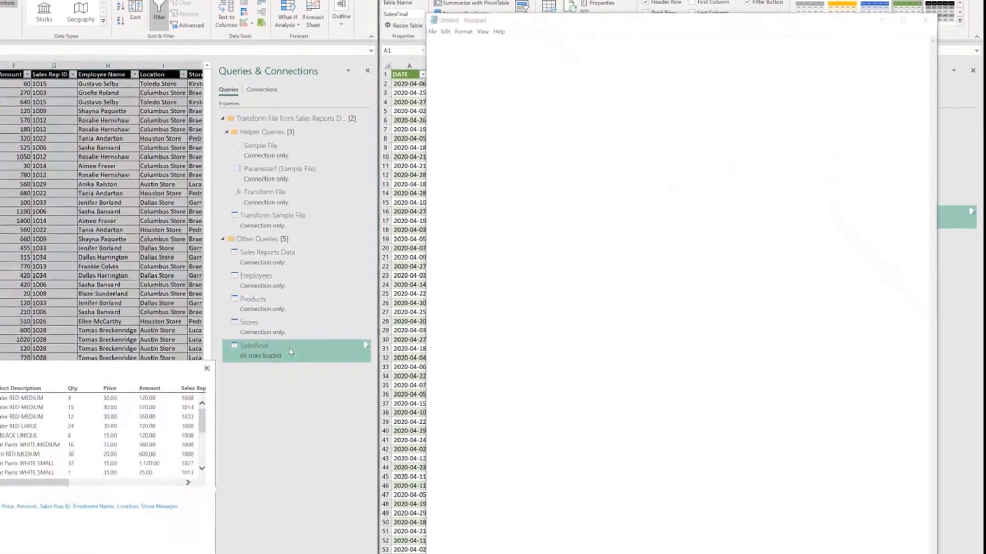
Step: Copy the SalesFinal query and paste its M code for all queries into the untitled note
right_click(254, 346)
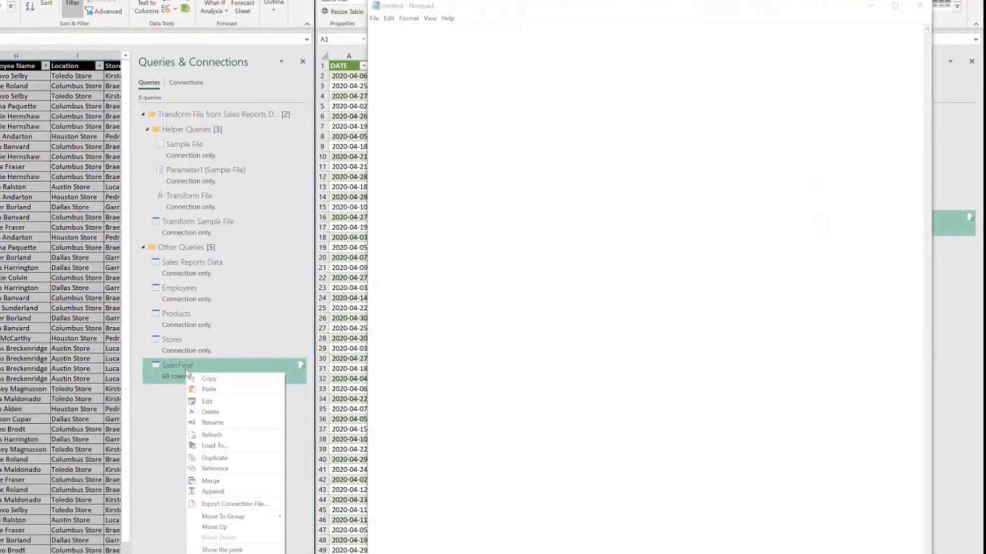
click(411, 63)
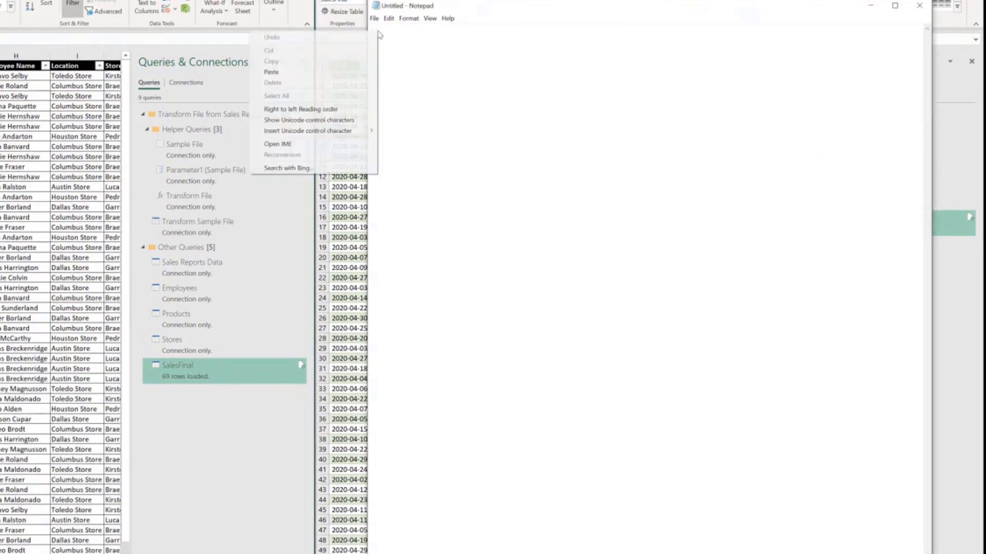
click(271, 71)
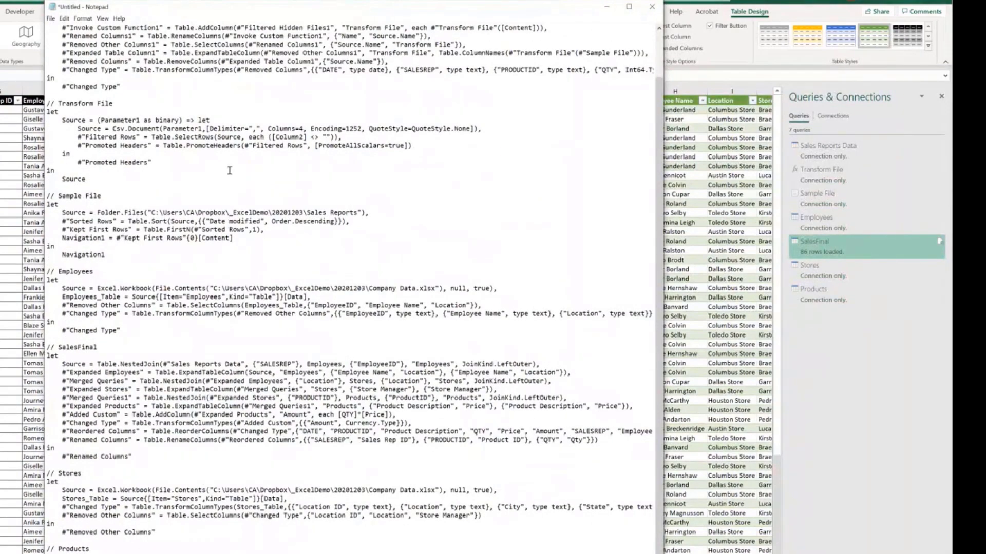
scroll(up, 3)
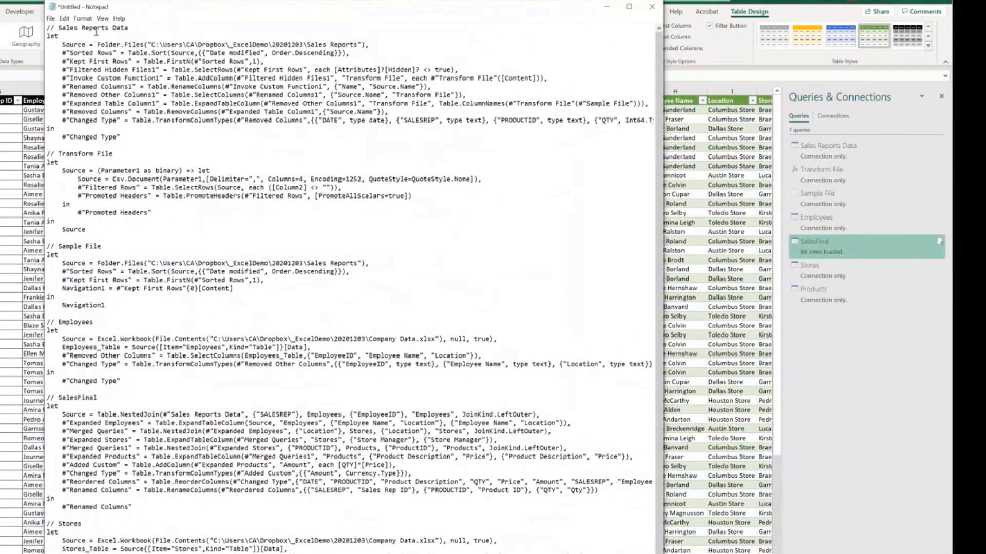
scroll(down, 3)
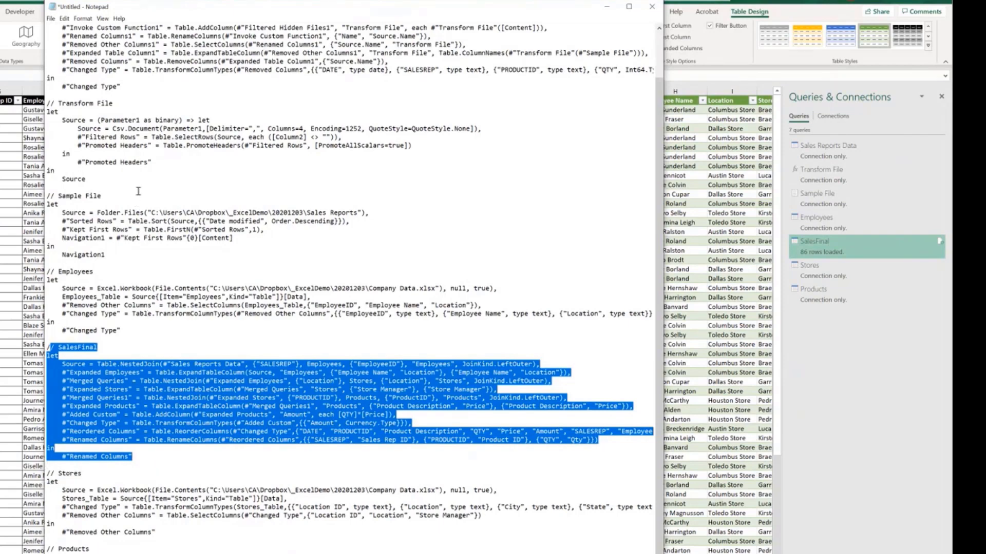
scroll(up, 3)
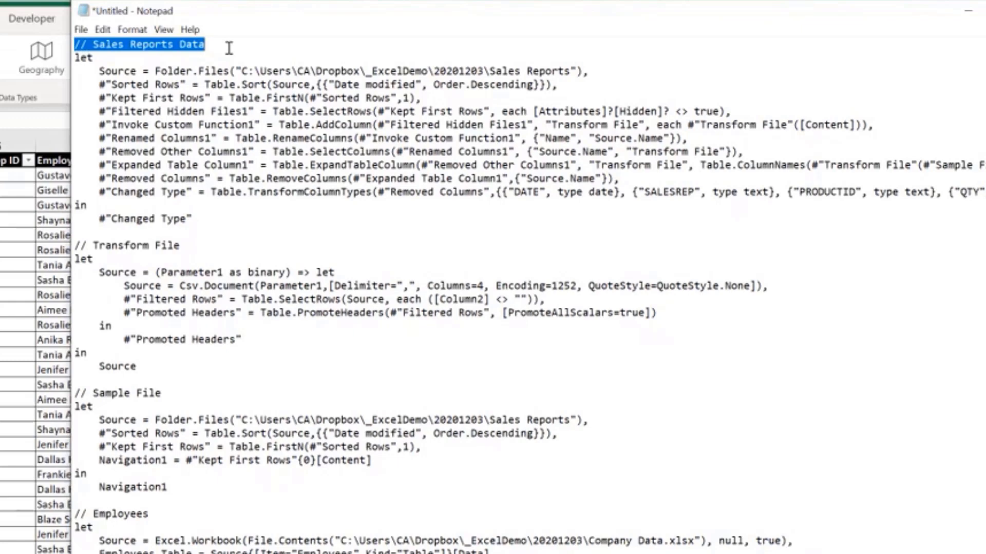
click(226, 45)
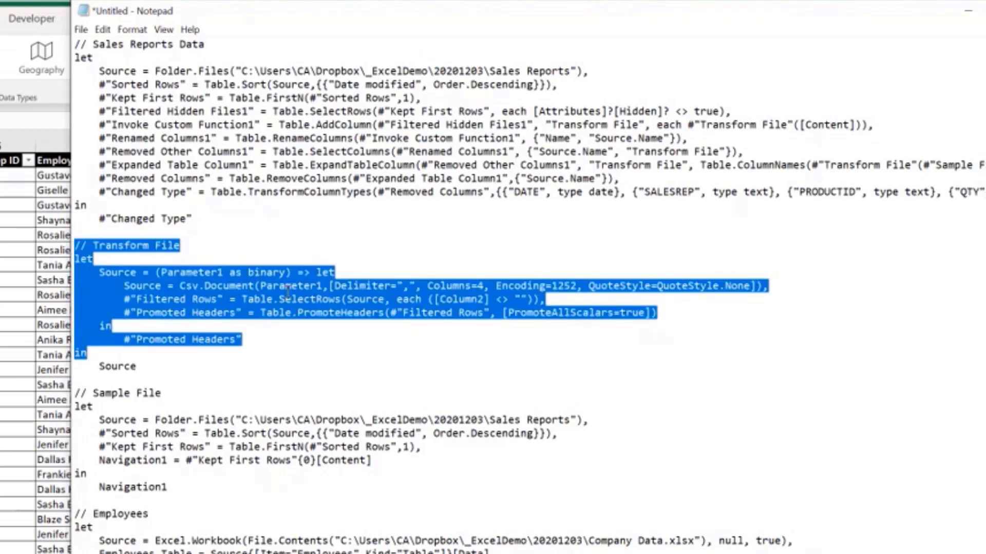
click(350, 212)
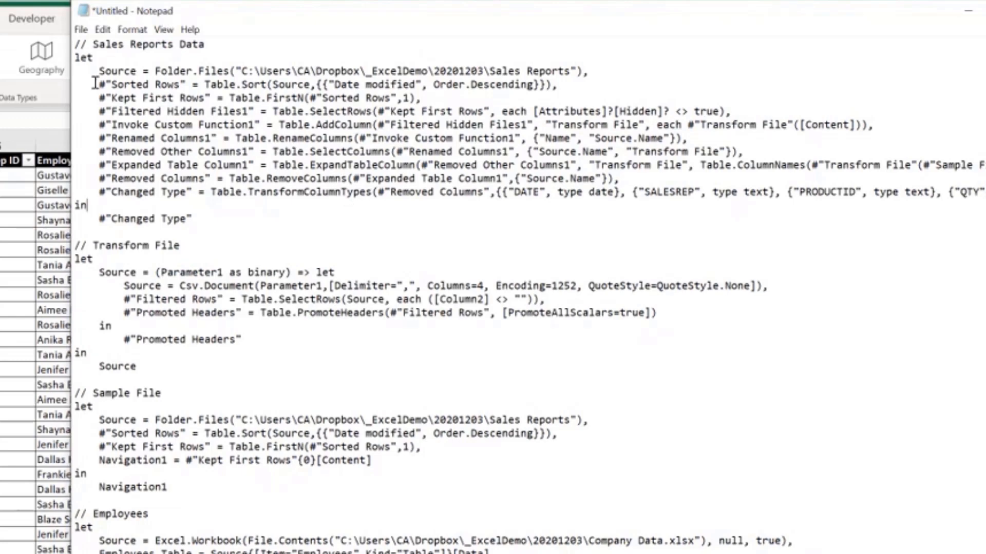
mouse_move(421, 401)
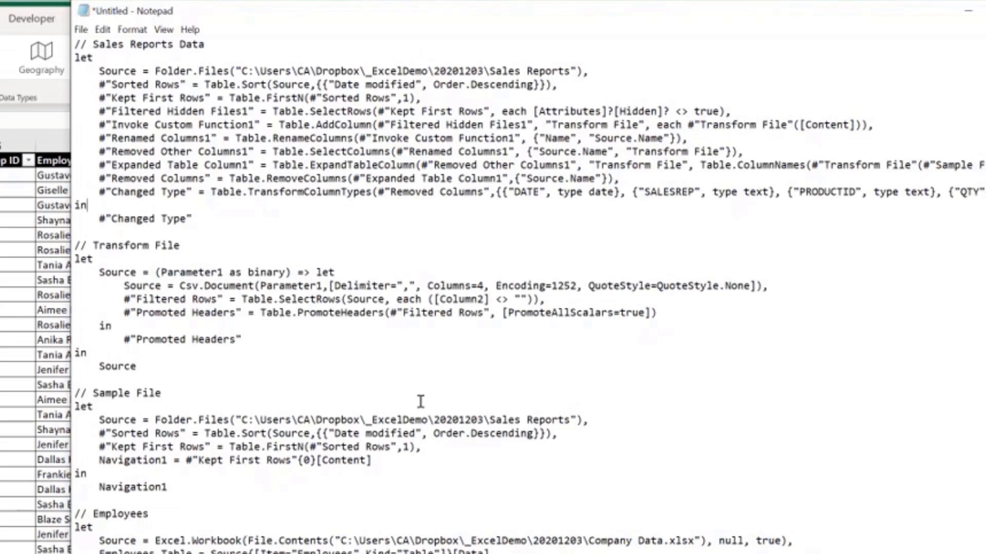
mouse_move(191, 38)
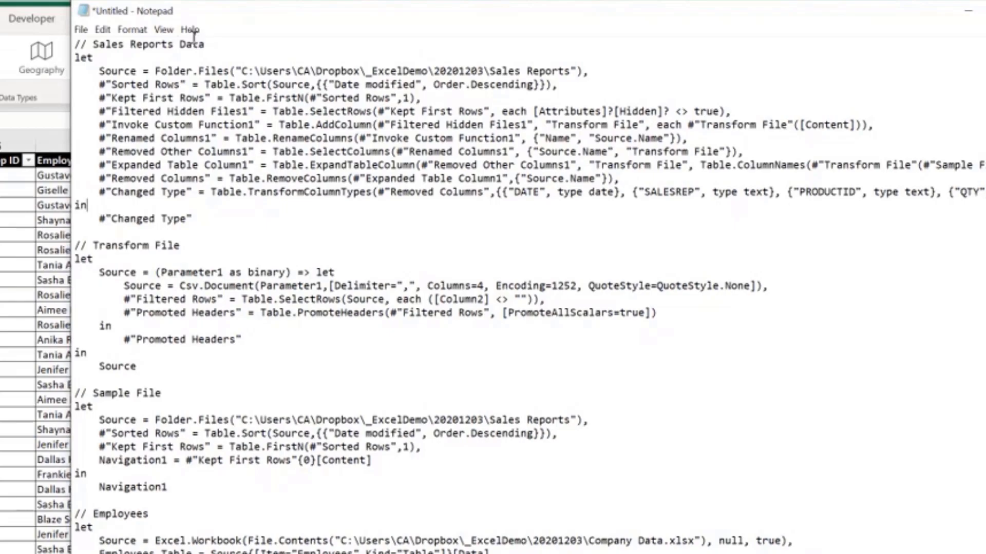